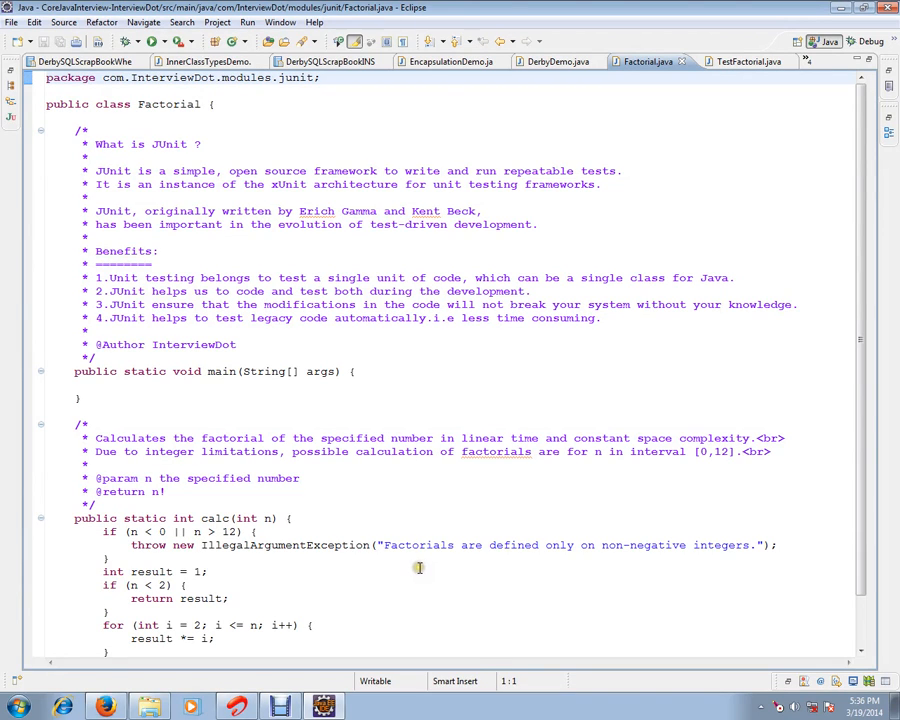
Highlight 'xUnit' and the calc(int n) method for explanation, then bring up TestFactorial.java
{"action": "double_click", "coordinate": [195, 344]}
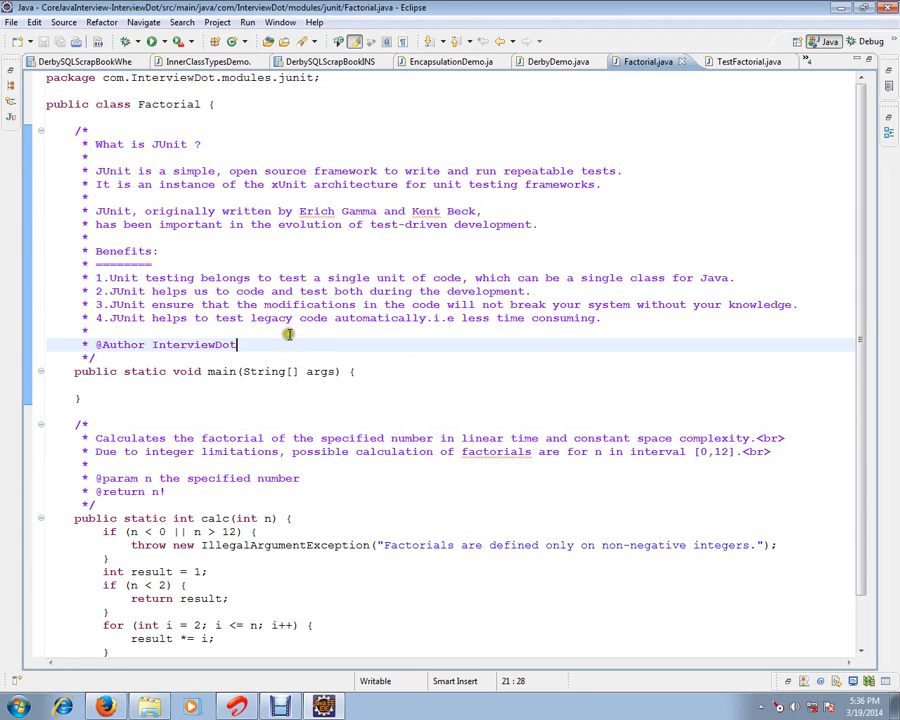
{"action": "mouse_move", "coordinate": [187, 170]}
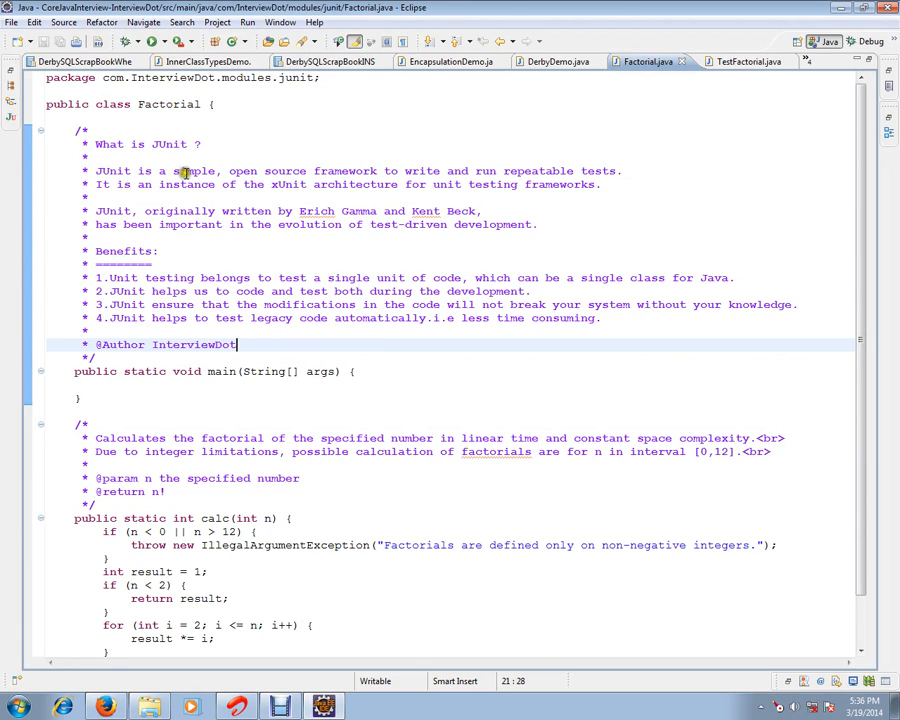
{"action": "mouse_move", "coordinate": [356, 172]}
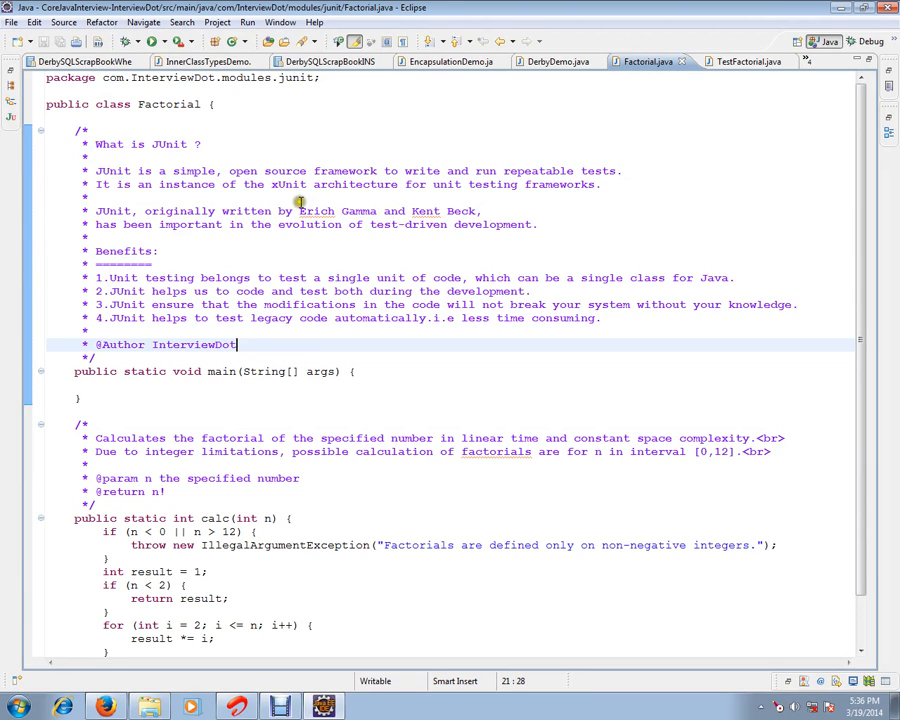
{"action": "double_click", "coordinate": [287, 184]}
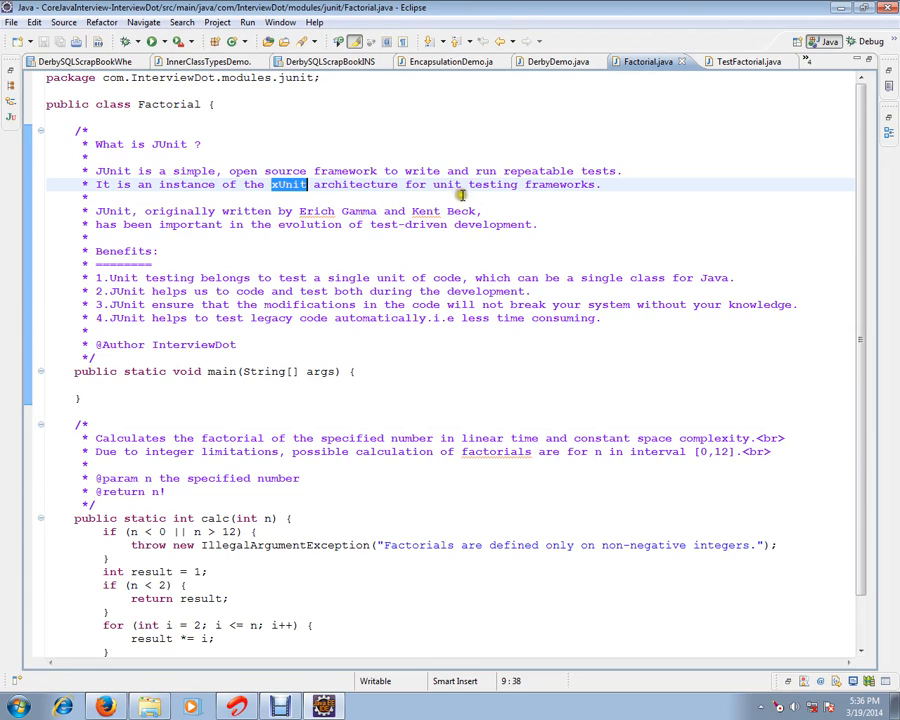
{"action": "mouse_move", "coordinate": [569, 199]}
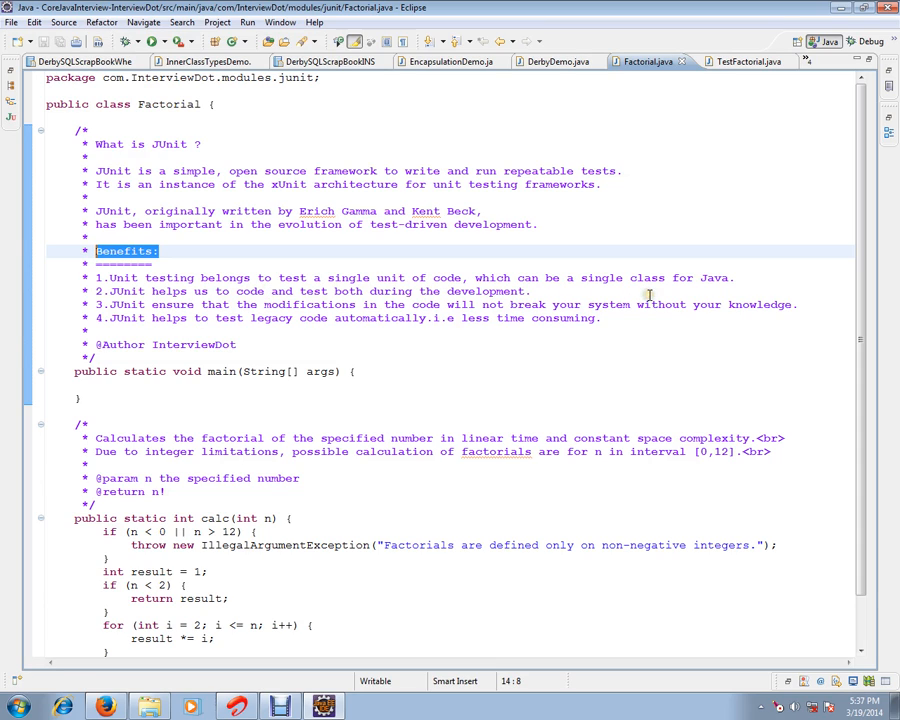
{"action": "mouse_move", "coordinate": [655, 298]}
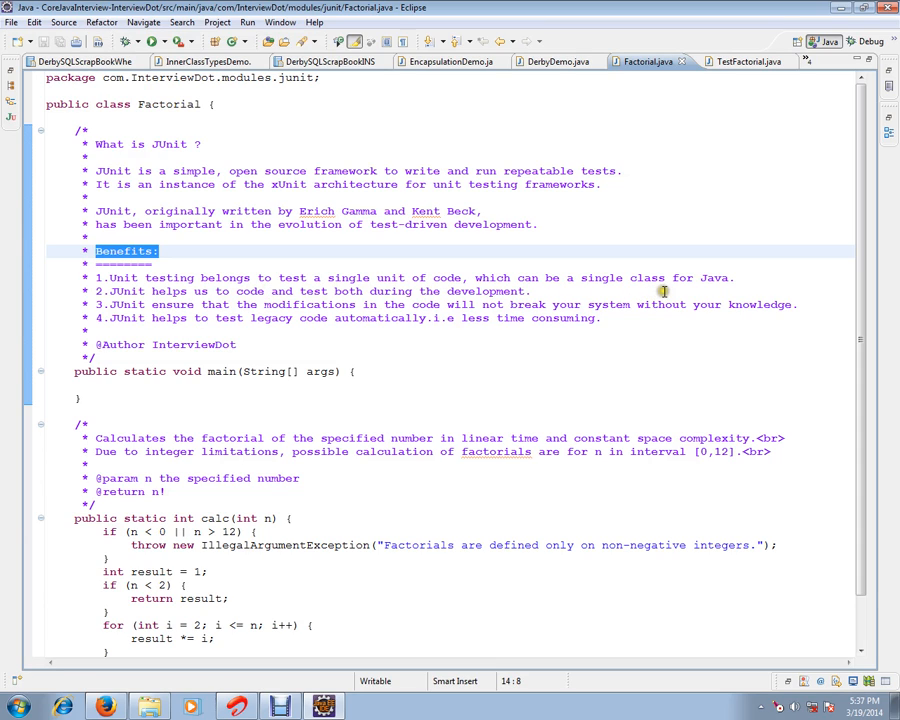
{"action": "mouse_move", "coordinate": [663, 291]}
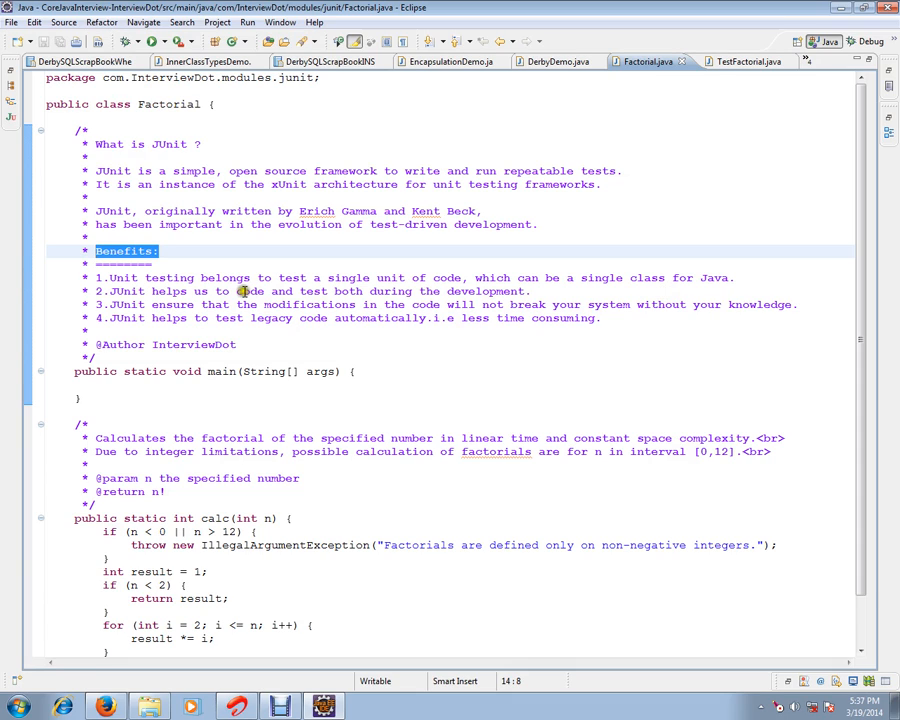
{"action": "mouse_move", "coordinate": [315, 291]}
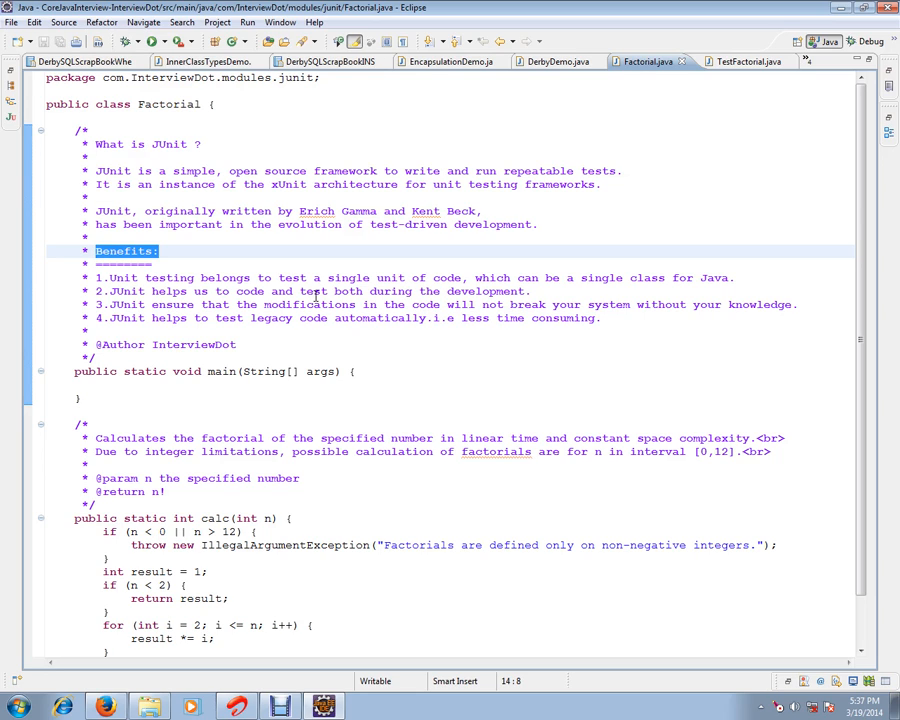
{"action": "mouse_move", "coordinate": [140, 318]}
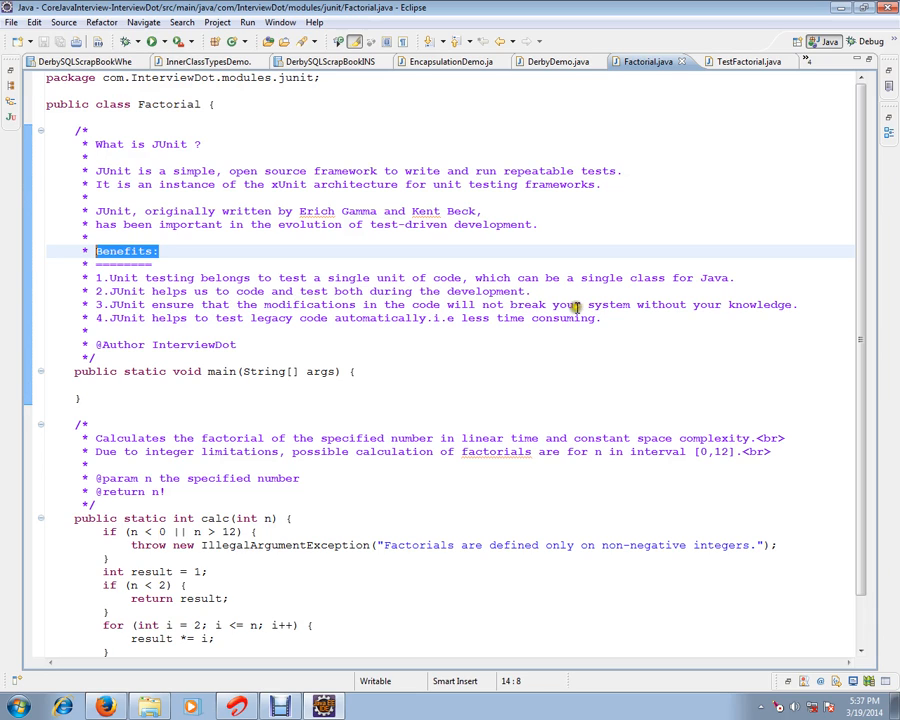
{"action": "mouse_move", "coordinate": [642, 309]}
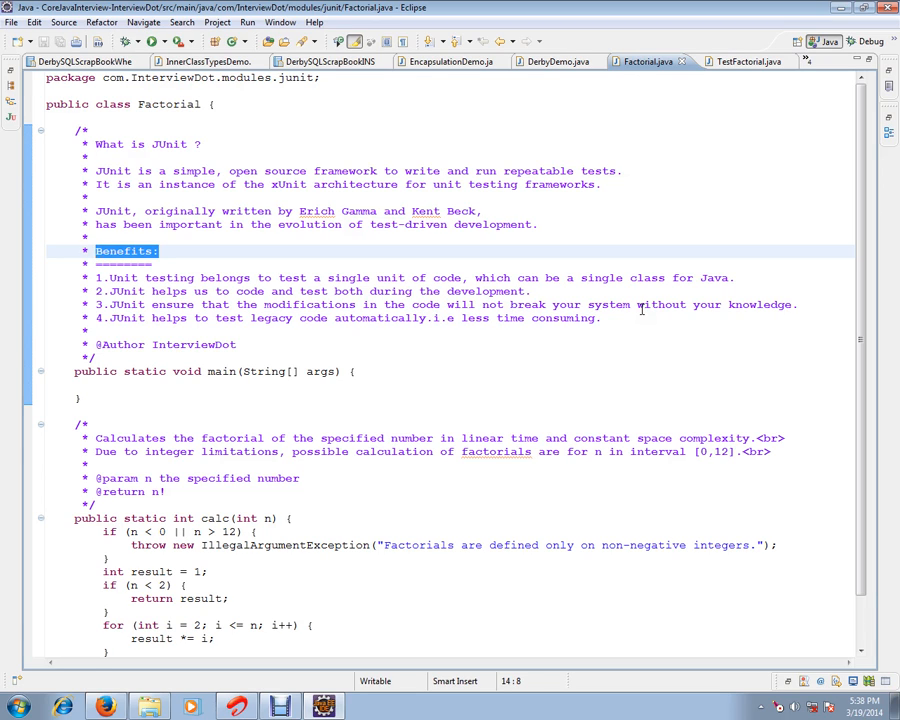
{"action": "mouse_move", "coordinate": [648, 308]}
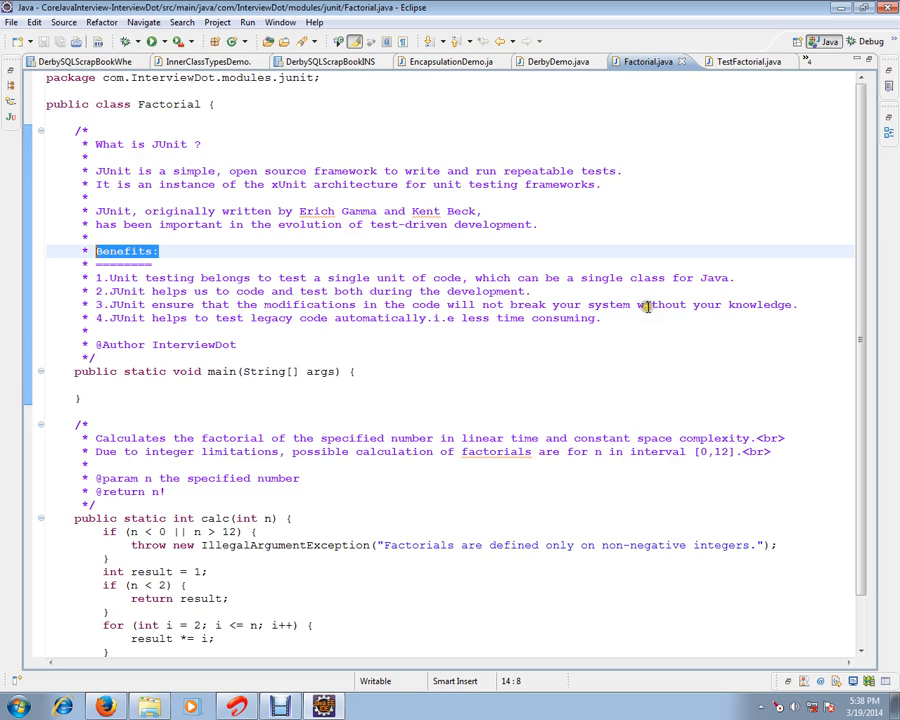
{"action": "mouse_move", "coordinate": [255, 318]}
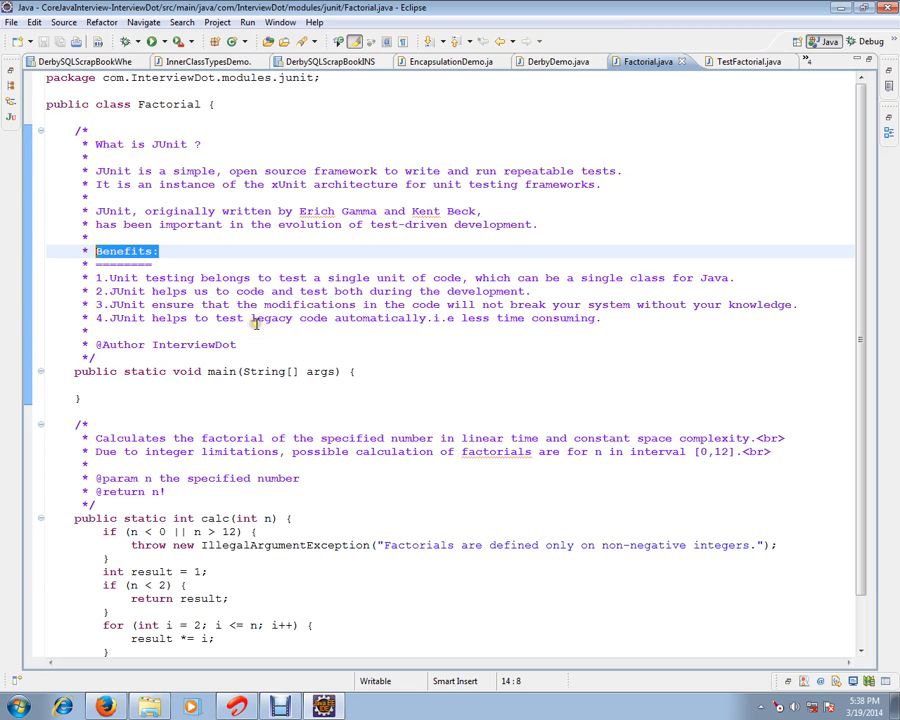
{"action": "mouse_move", "coordinate": [417, 322]}
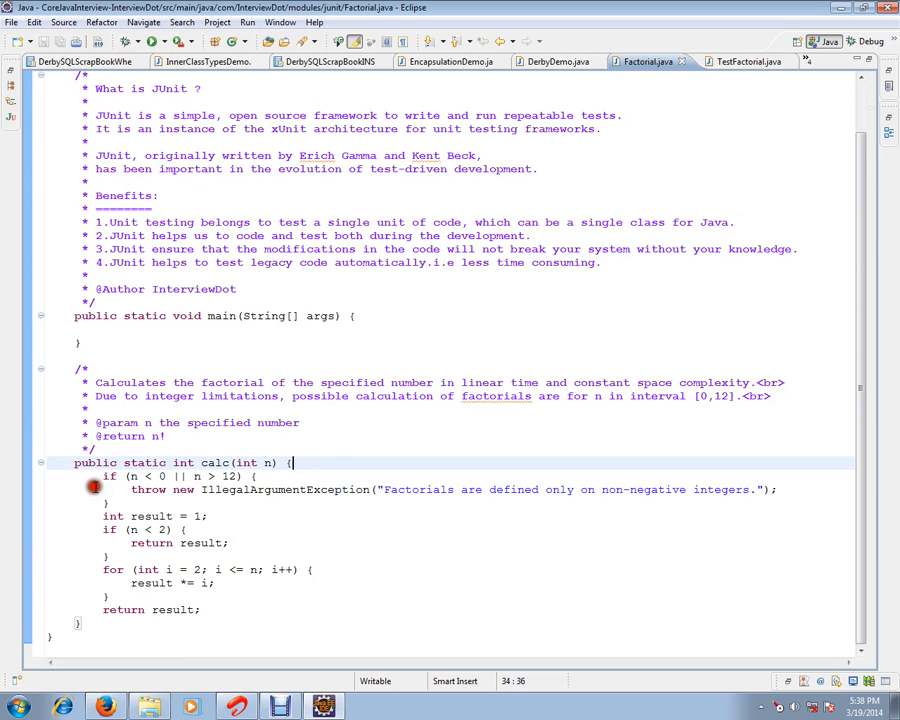
{"action": "left_click_drag", "start_coordinate": [74, 461], "coordinate": [249, 601]}
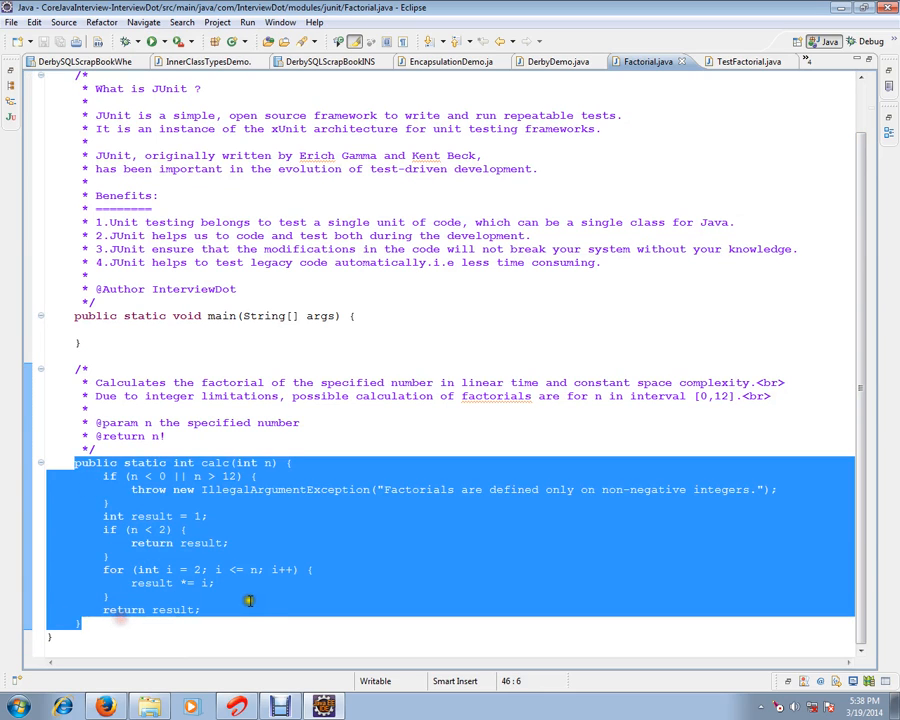
{"action": "left_click", "coordinate": [266, 514]}
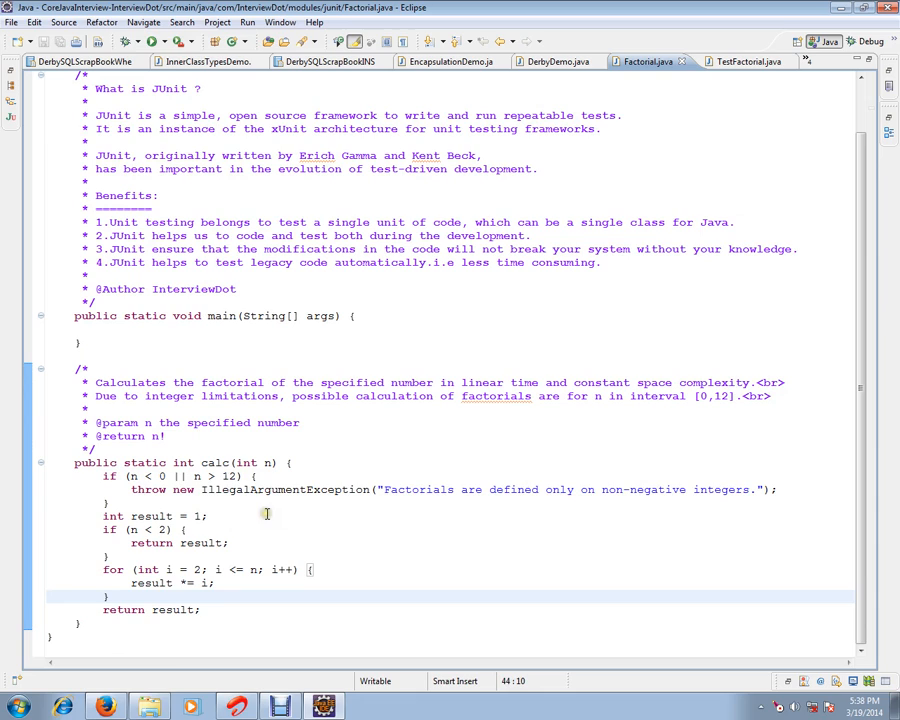
{"action": "mouse_move", "coordinate": [178, 501]}
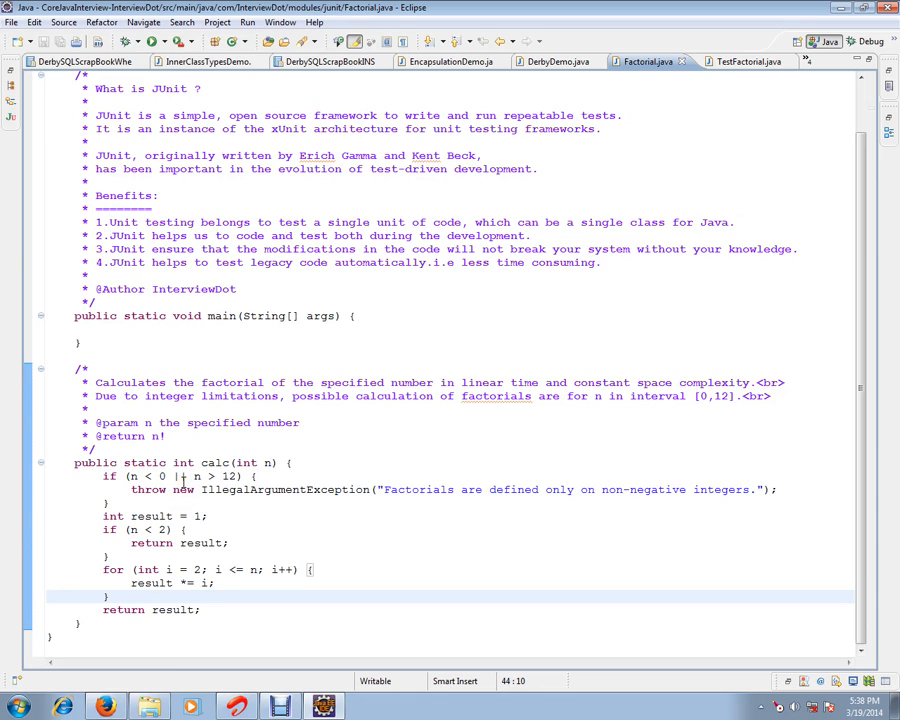
{"action": "mouse_move", "coordinate": [262, 475]}
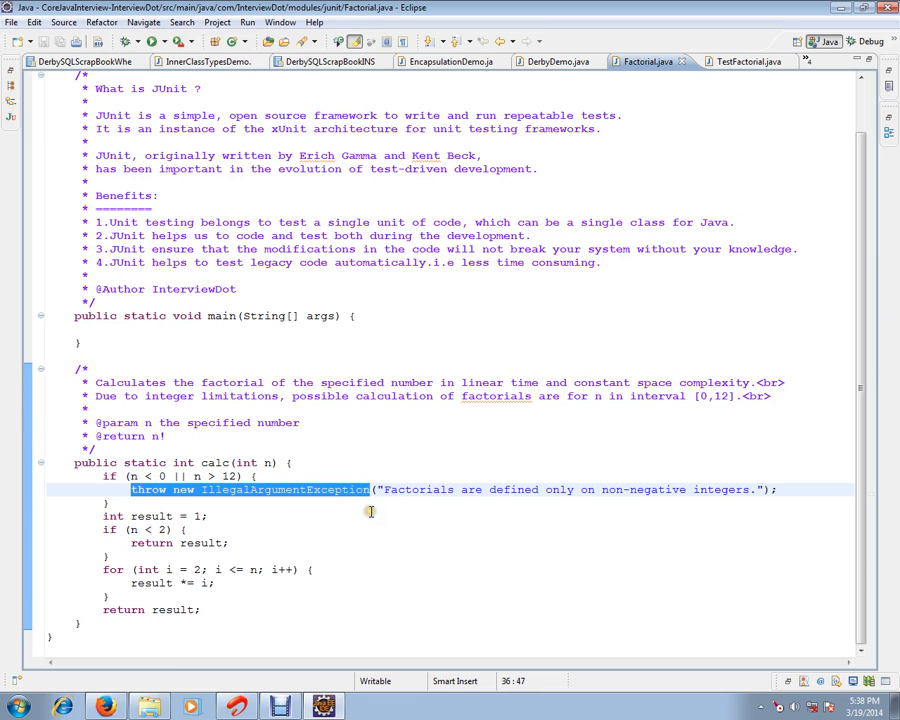
{"action": "mouse_move", "coordinate": [371, 512]}
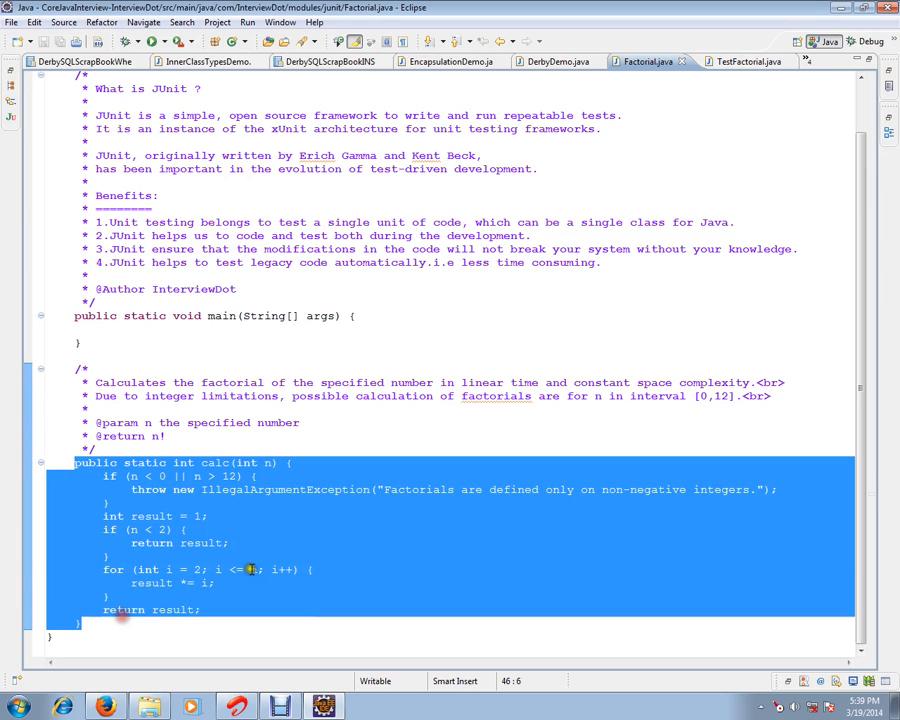
{"action": "left_click", "coordinate": [746, 64]}
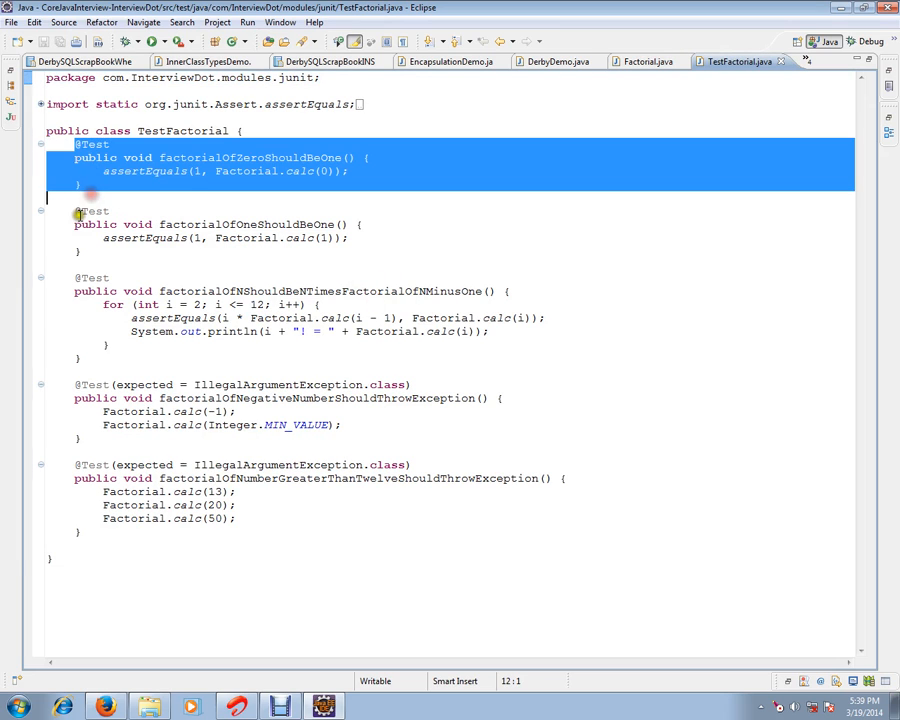
{"action": "left_click", "coordinate": [295, 318]}
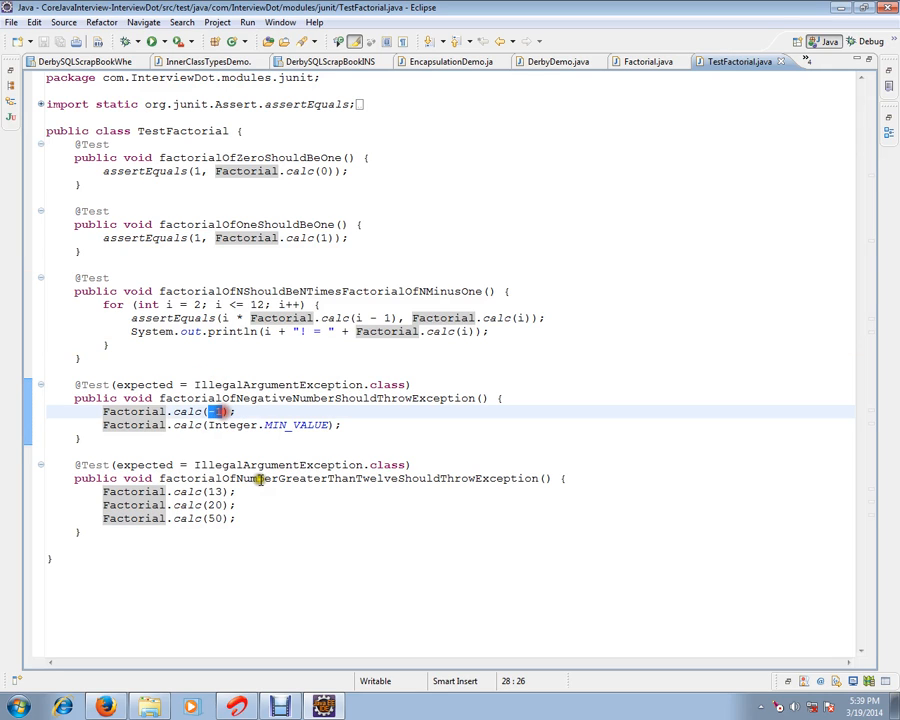
{"action": "left_click_drag", "start_coordinate": [103, 491], "coordinate": [230, 518]}
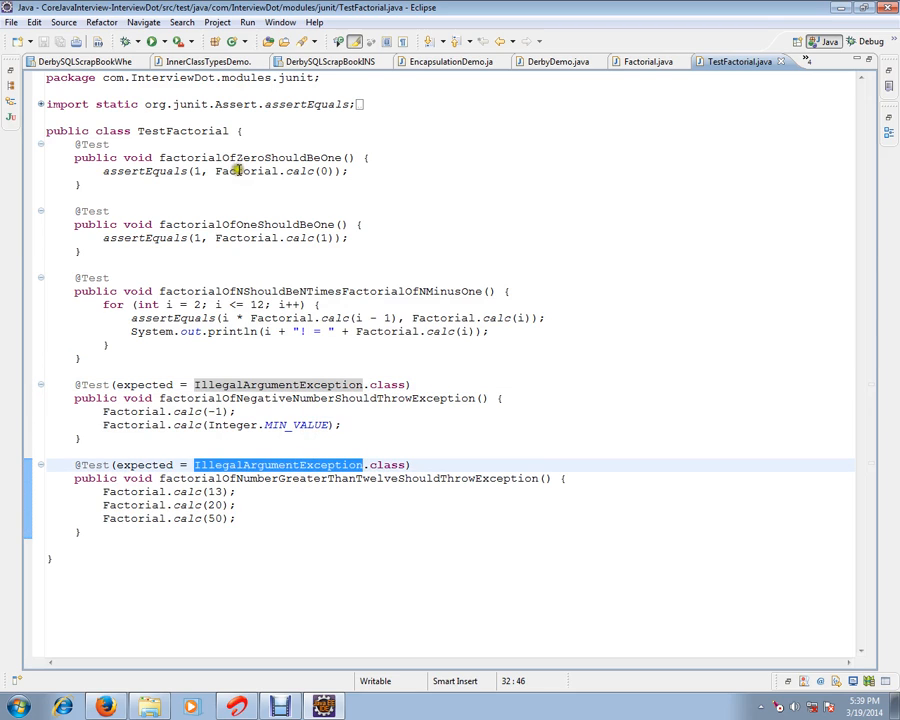
{"action": "mouse_move", "coordinate": [237, 553]}
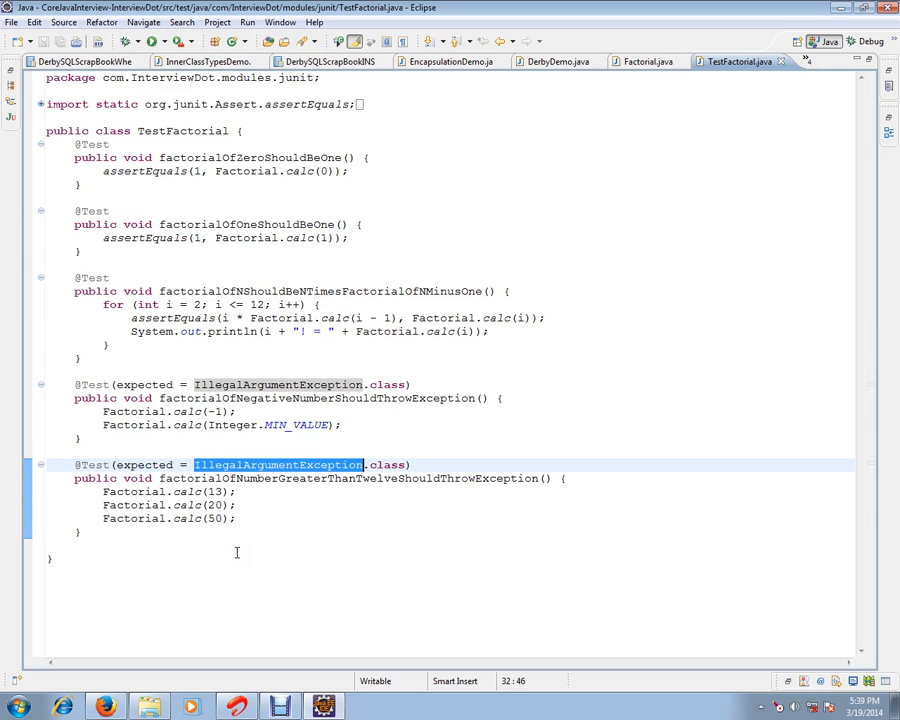
{"action": "left_click", "coordinate": [670, 62]}
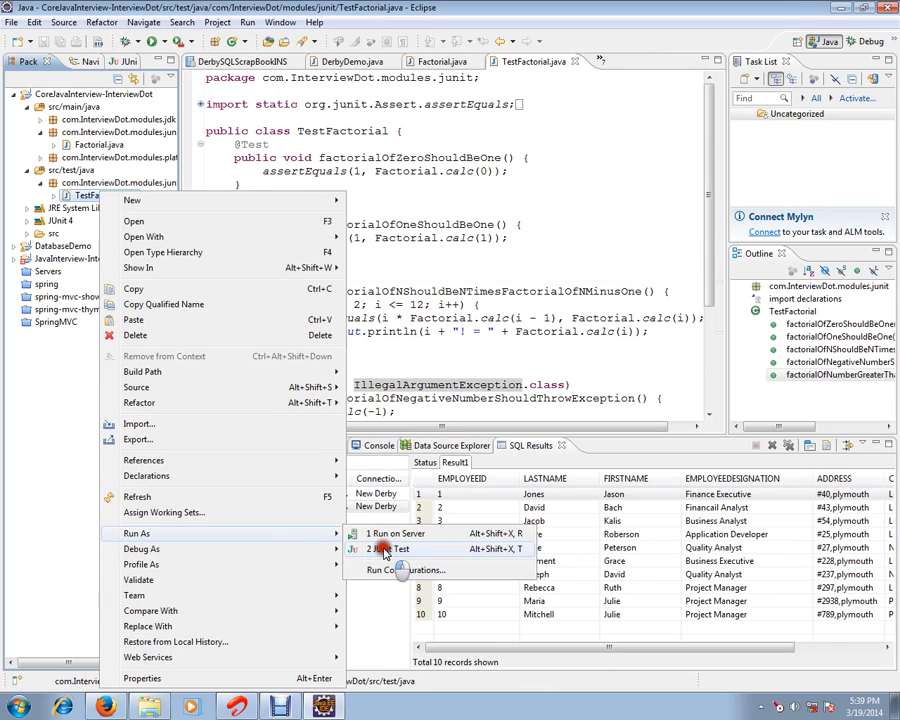
Run TestFactorial as JUnit tests, expand the 5 passing results, and return to Factorial.java
{"action": "left_click", "coordinate": [391, 548]}
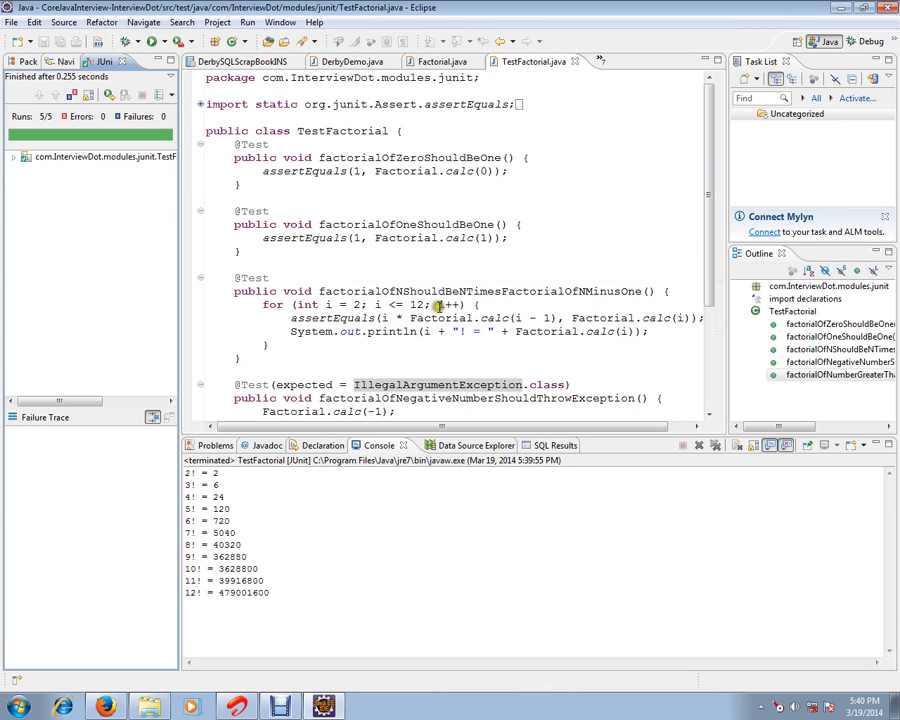
{"action": "left_click", "coordinate": [13, 155]}
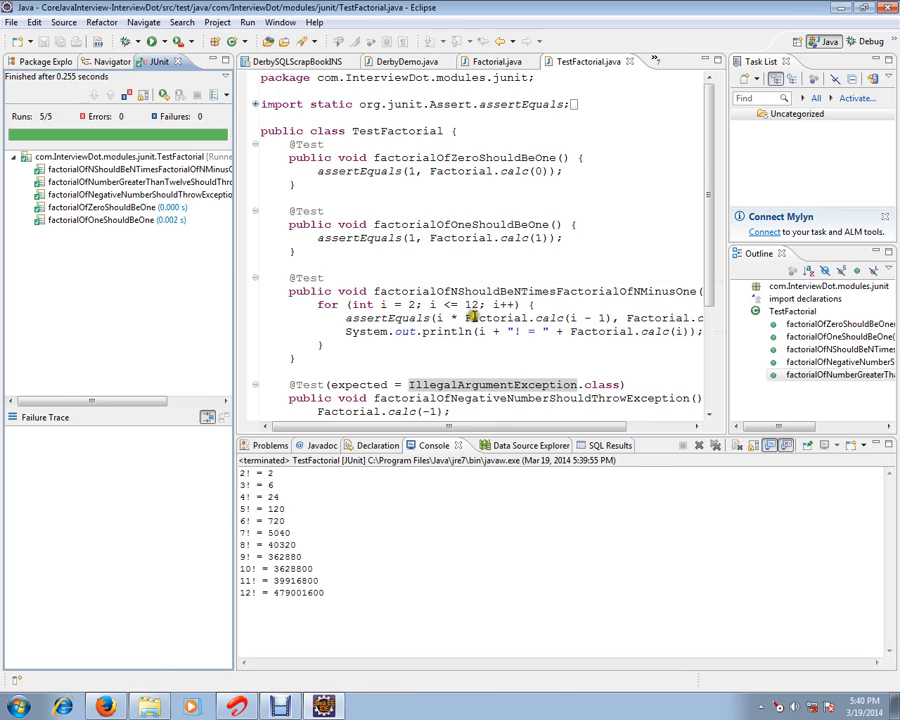
{"action": "left_click", "coordinate": [492, 62]}
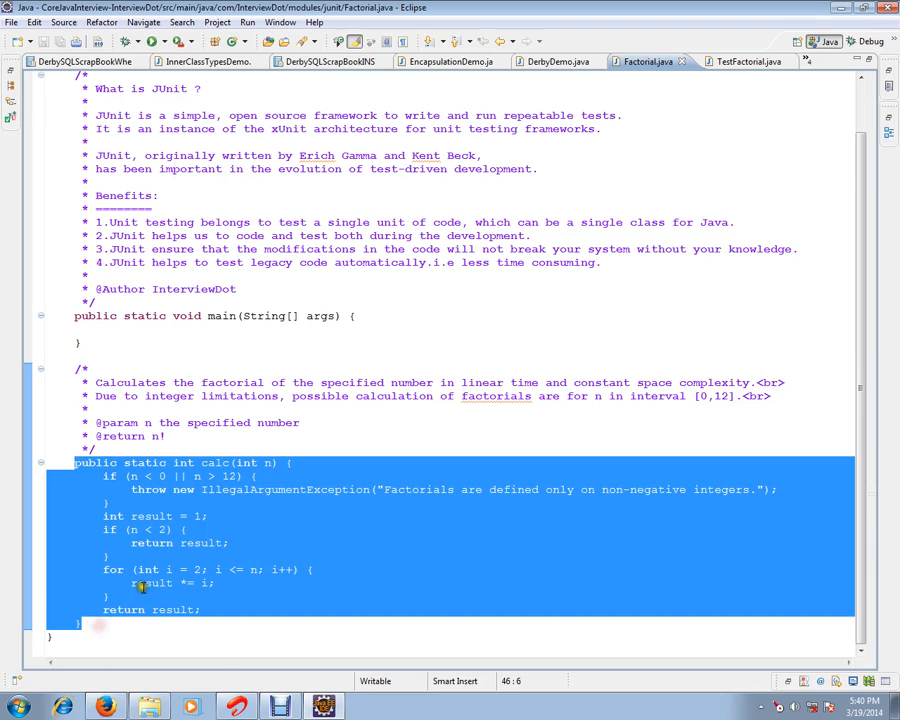
{"action": "left_click", "coordinate": [324, 489]}
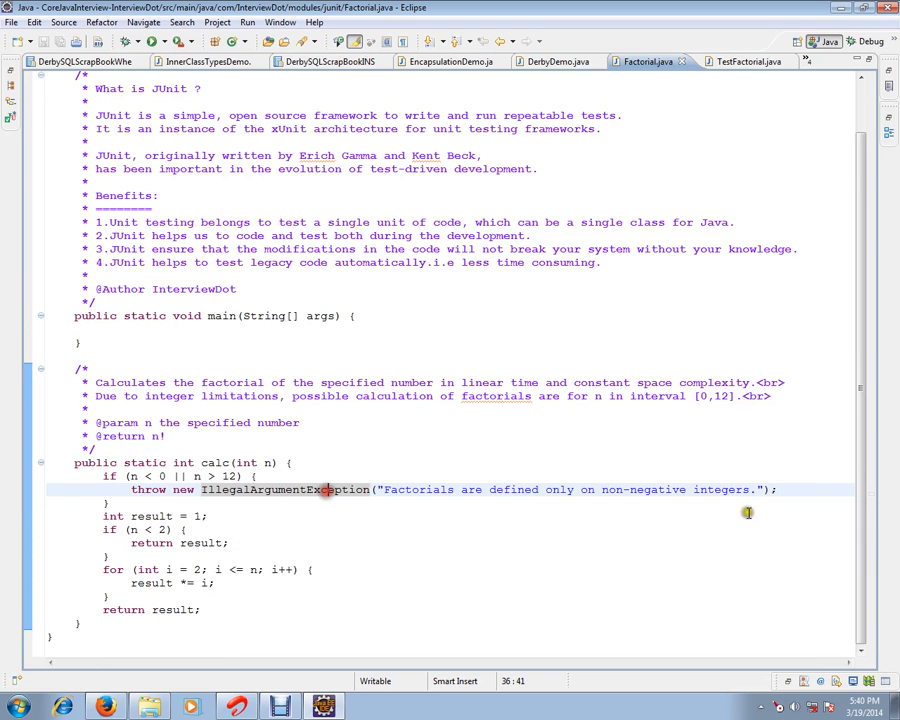